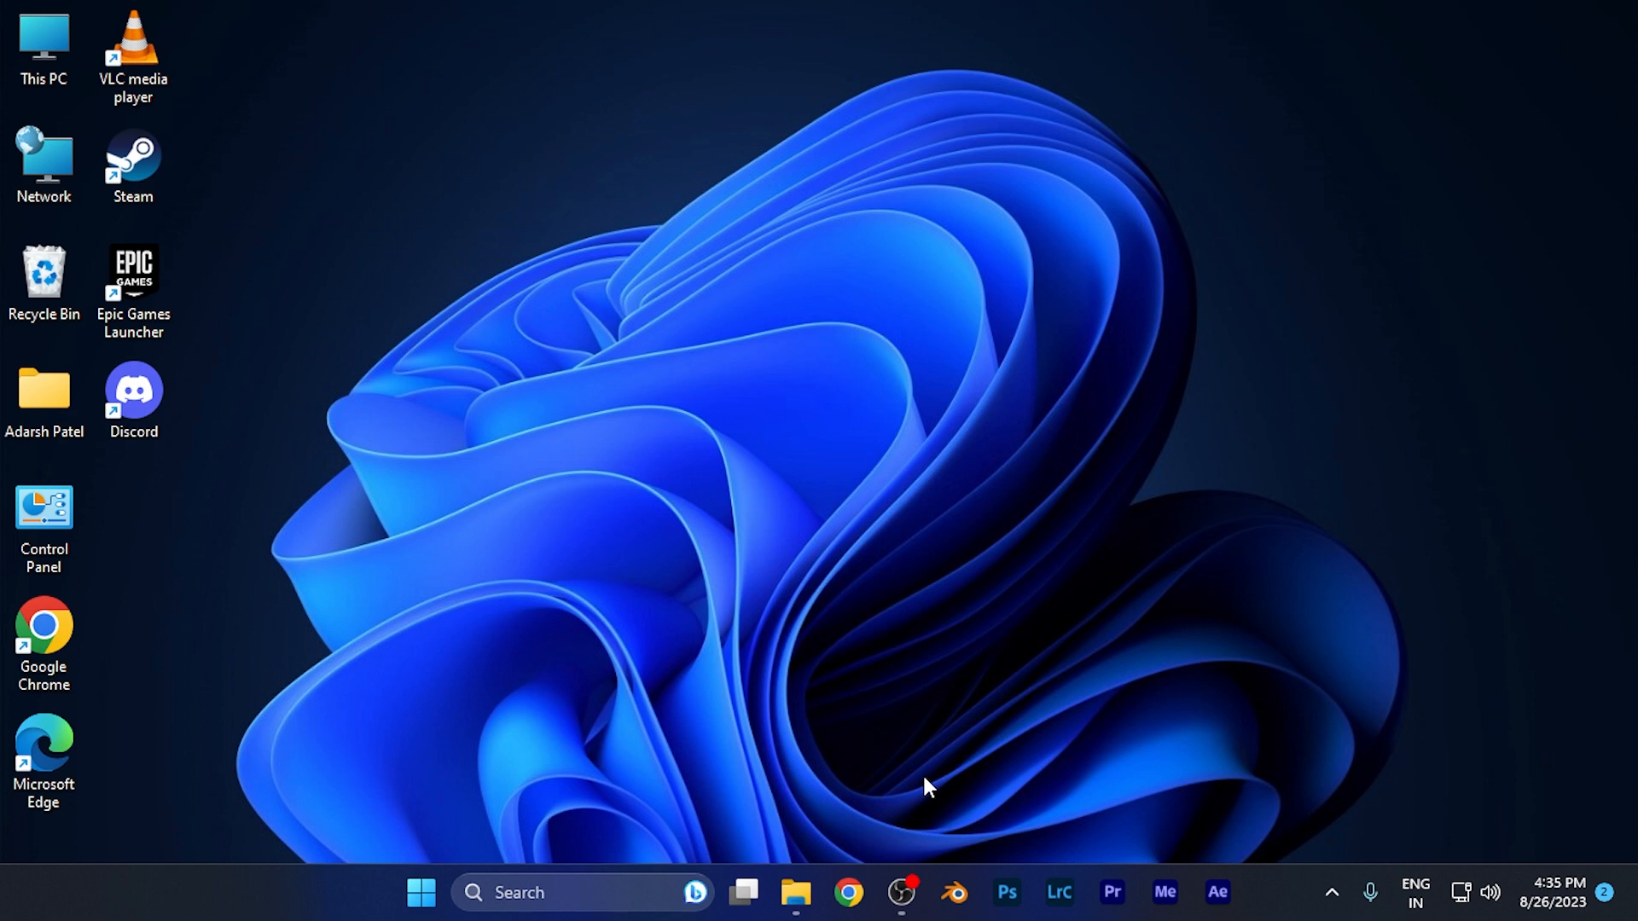
pyautogui.moveTo(976, 794)
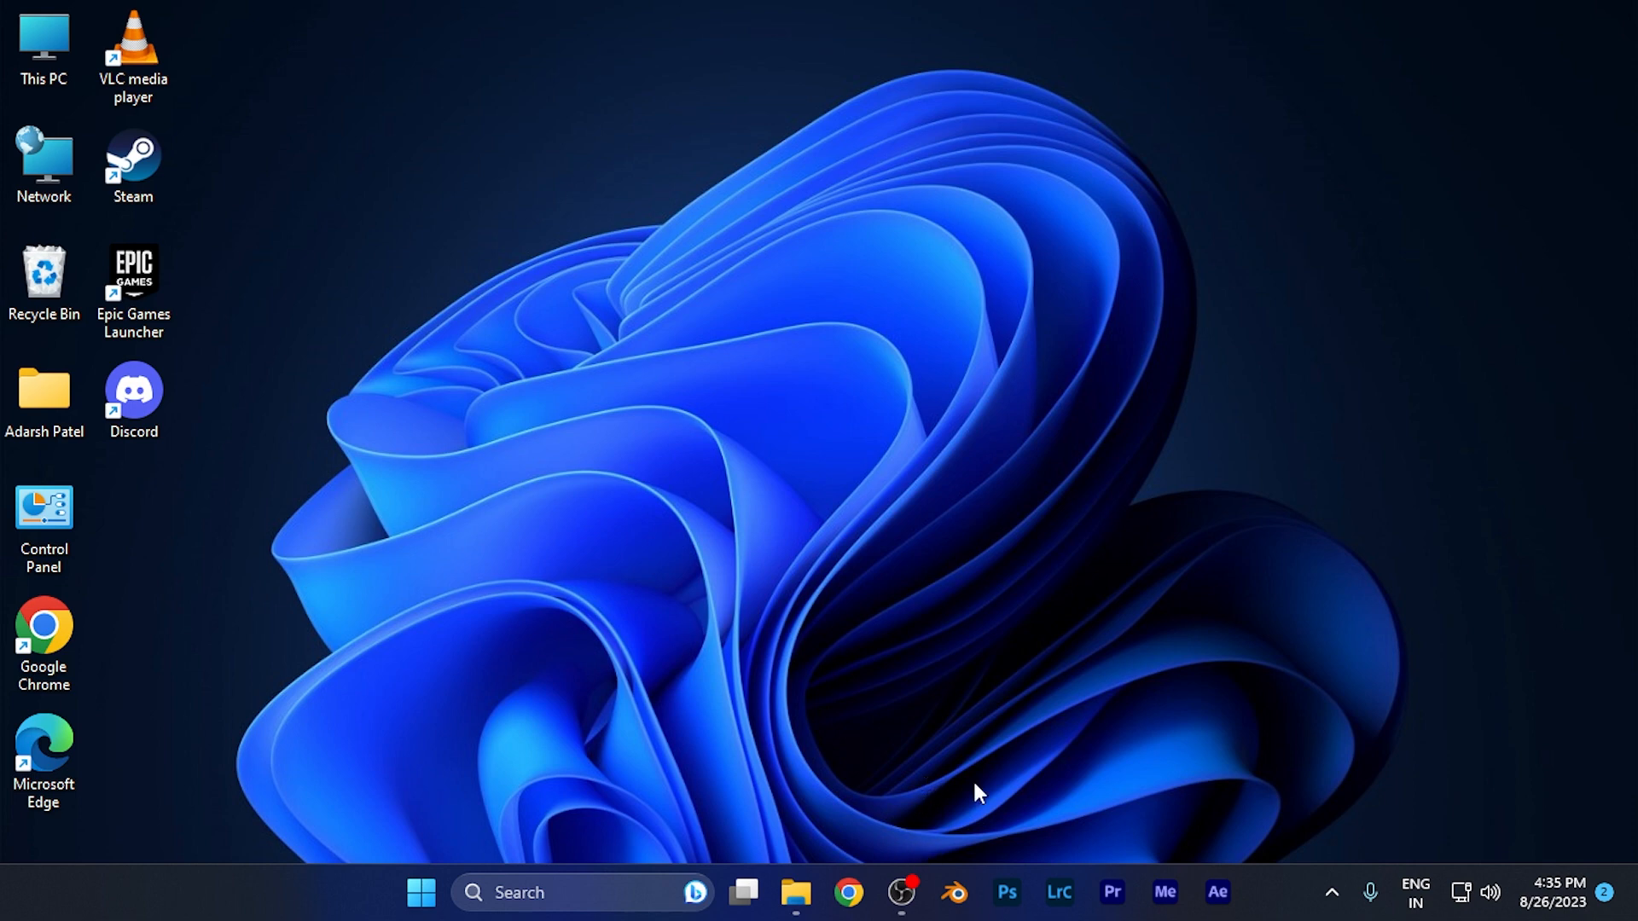
pyautogui.moveTo(962, 745)
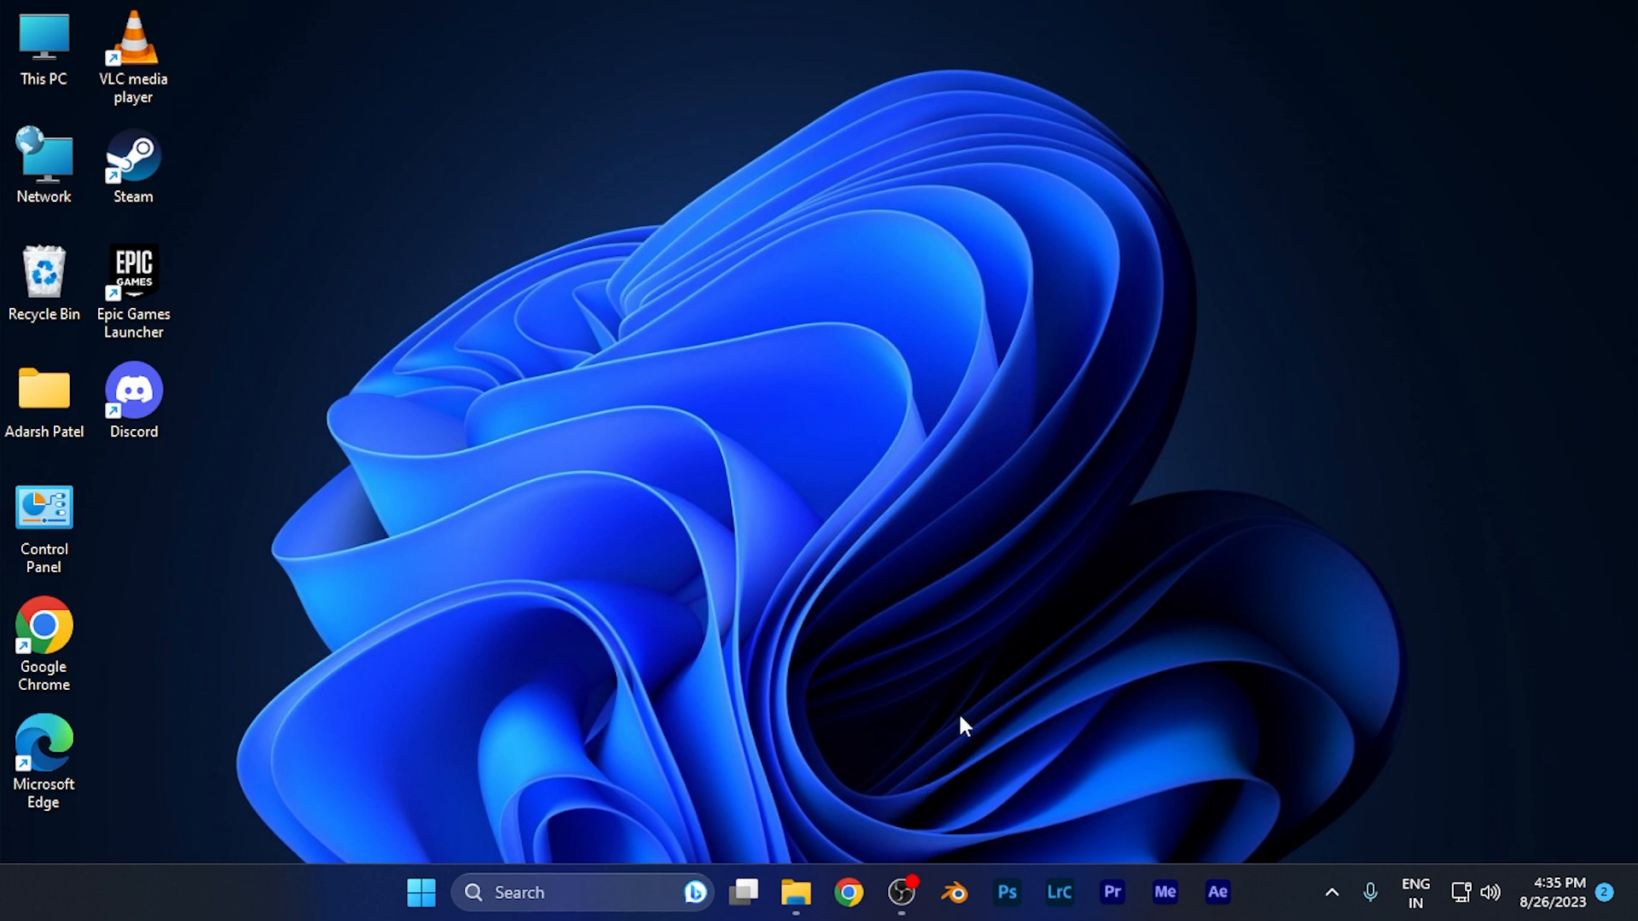
pyautogui.moveTo(959, 894)
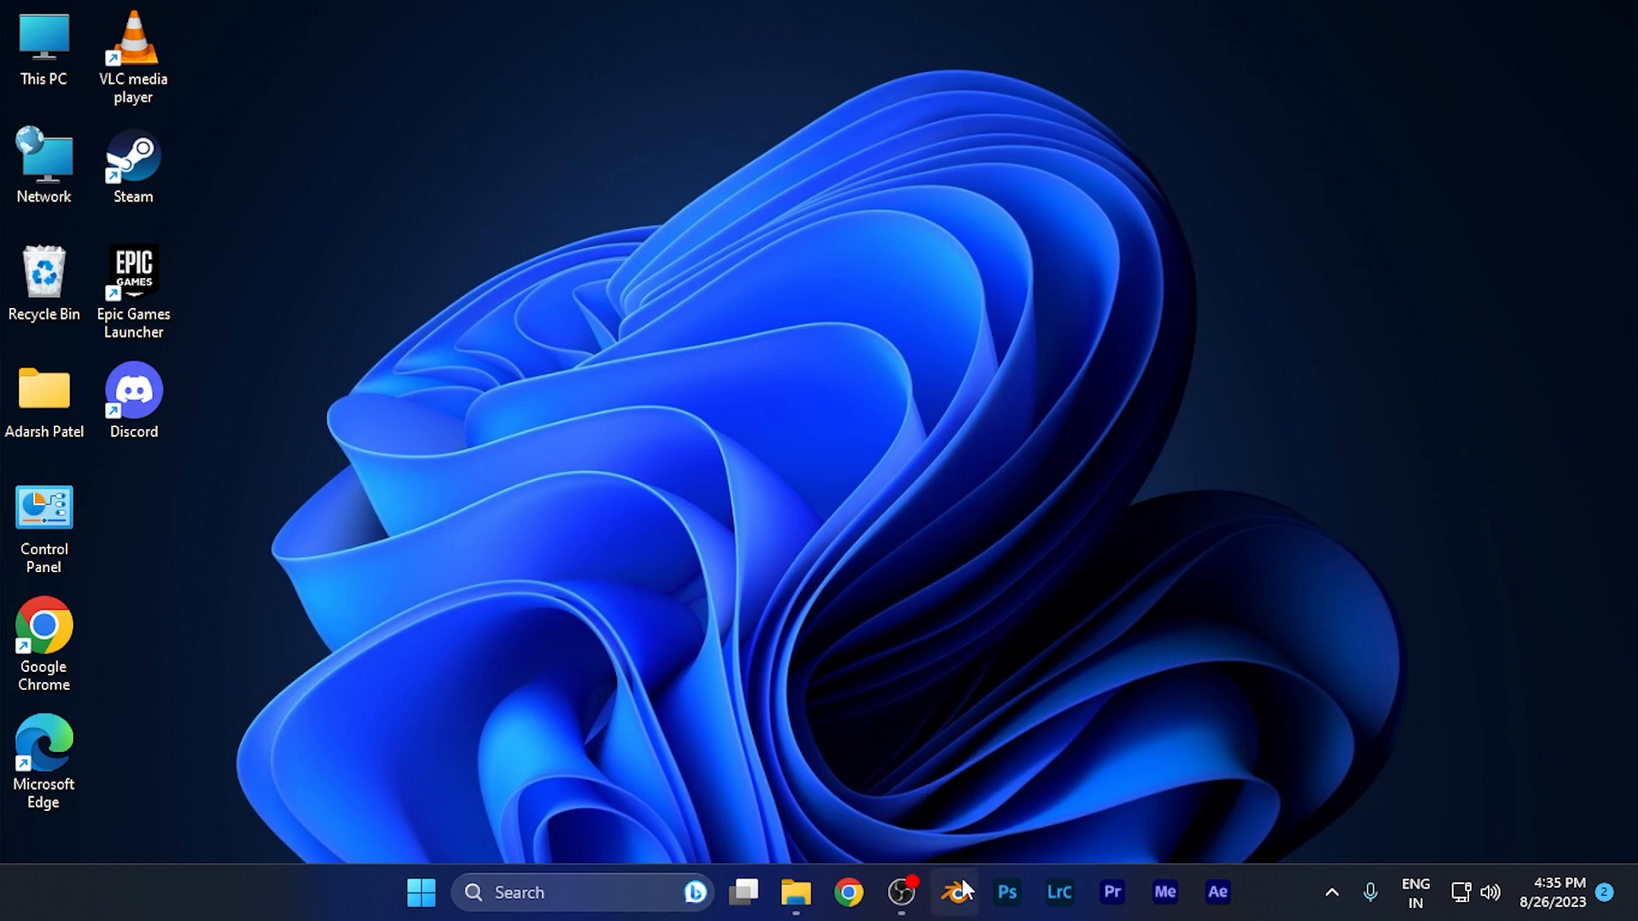
# Launch Blender 3.4.0 from the taskbar, reaching the splash screen over the default cube scene.
pyautogui.click(962, 894)
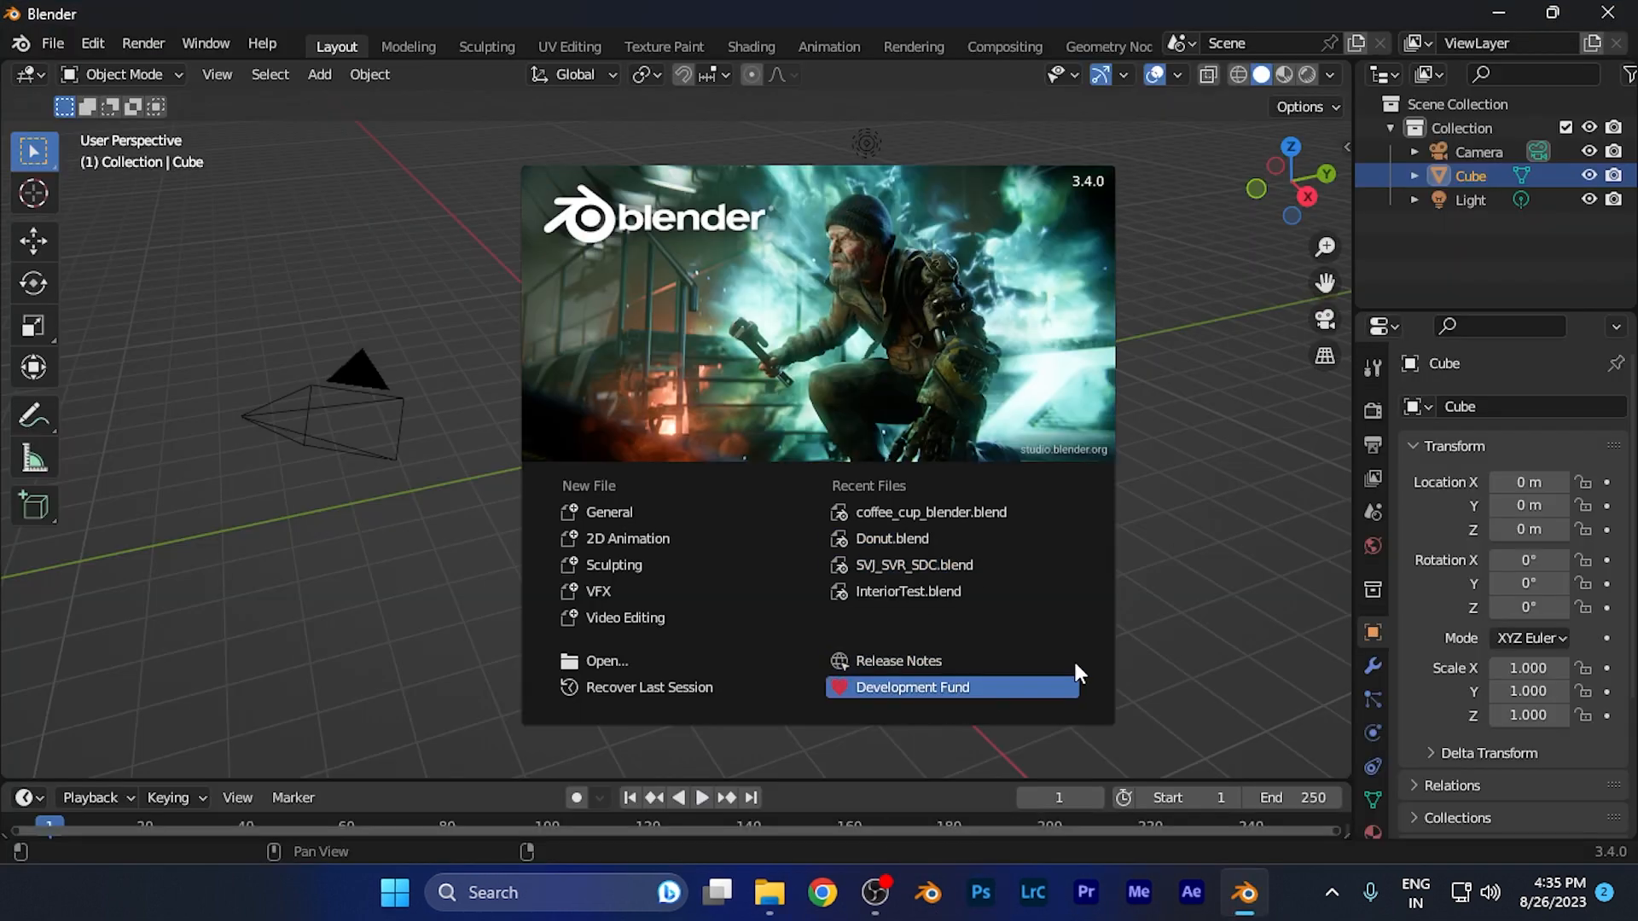
pyautogui.moveTo(1150, 549)
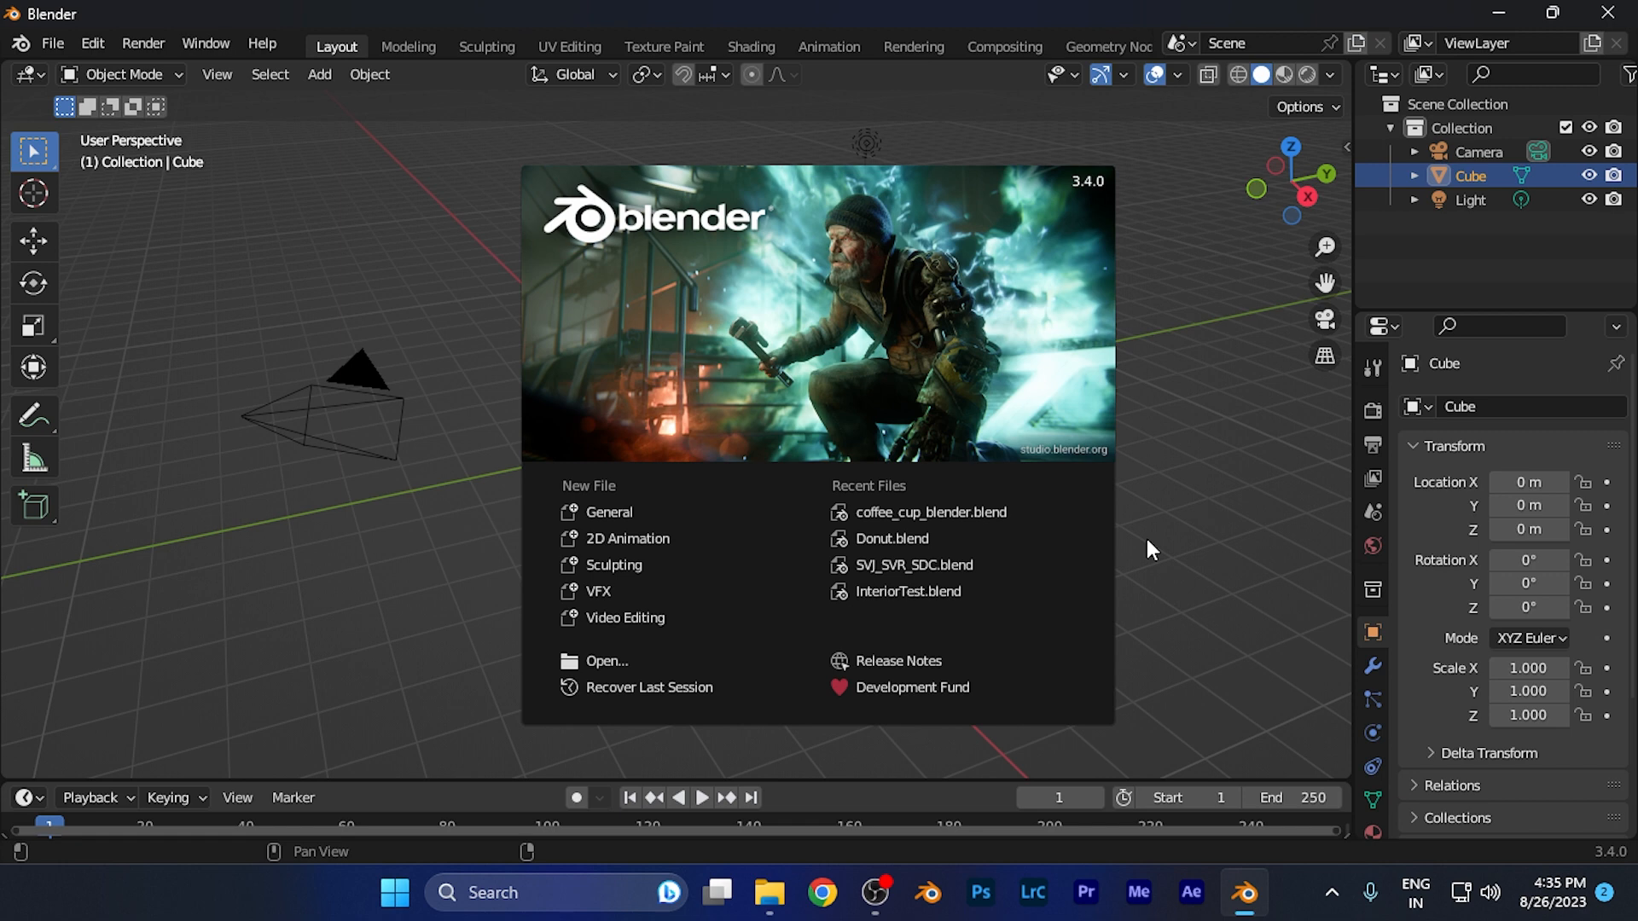
pyautogui.moveTo(1425, 314)
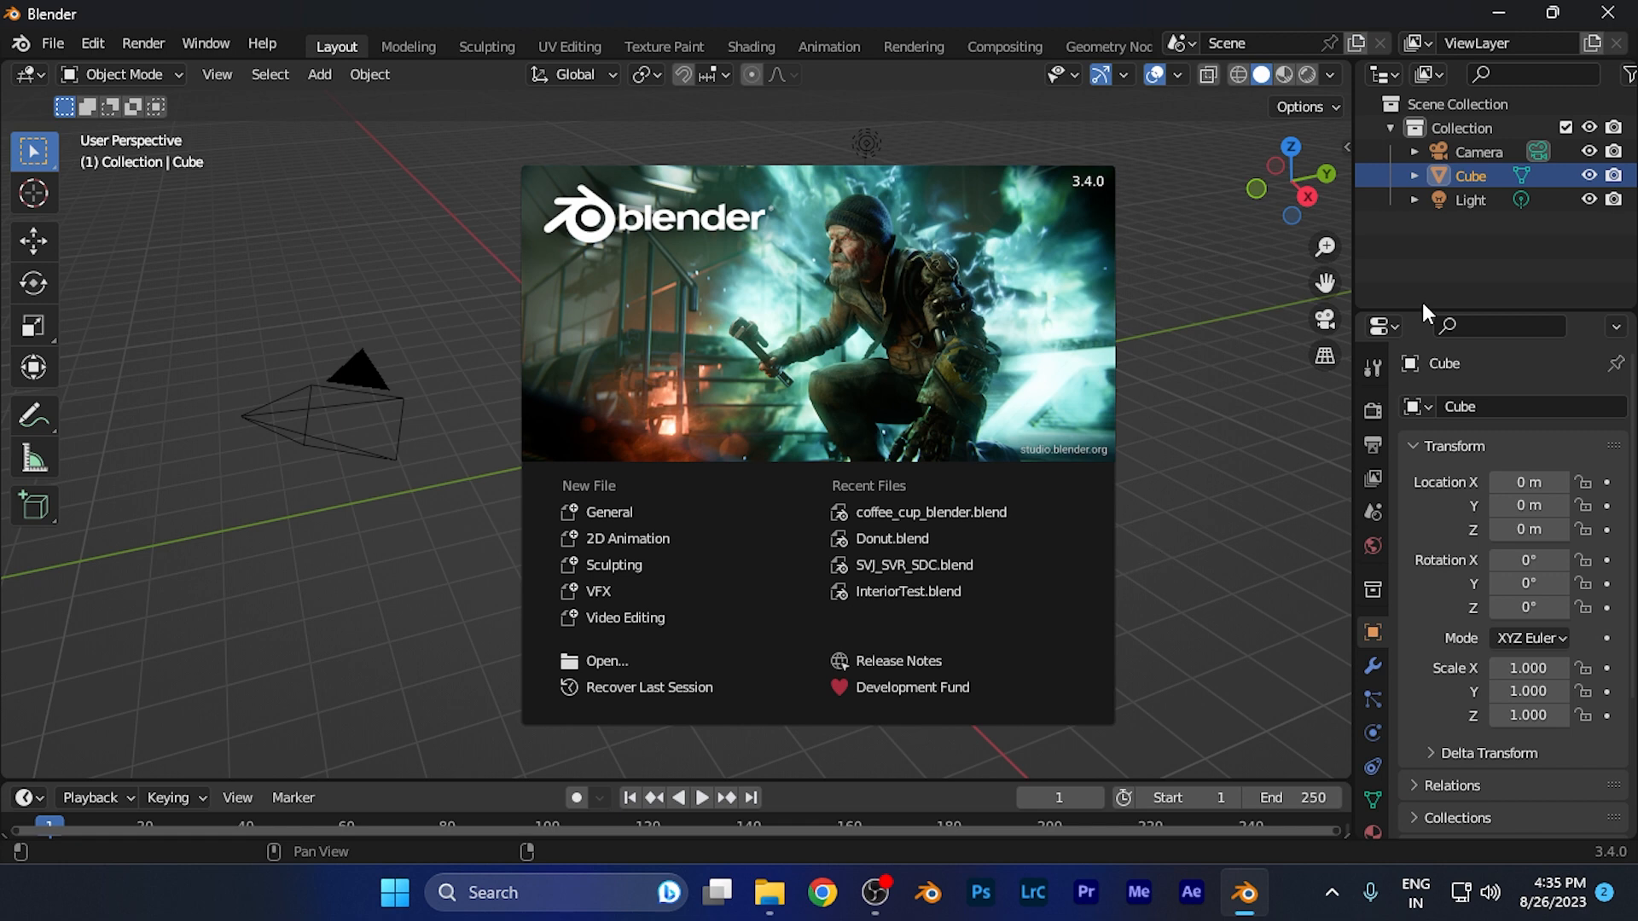
pyautogui.moveTo(59, 44)
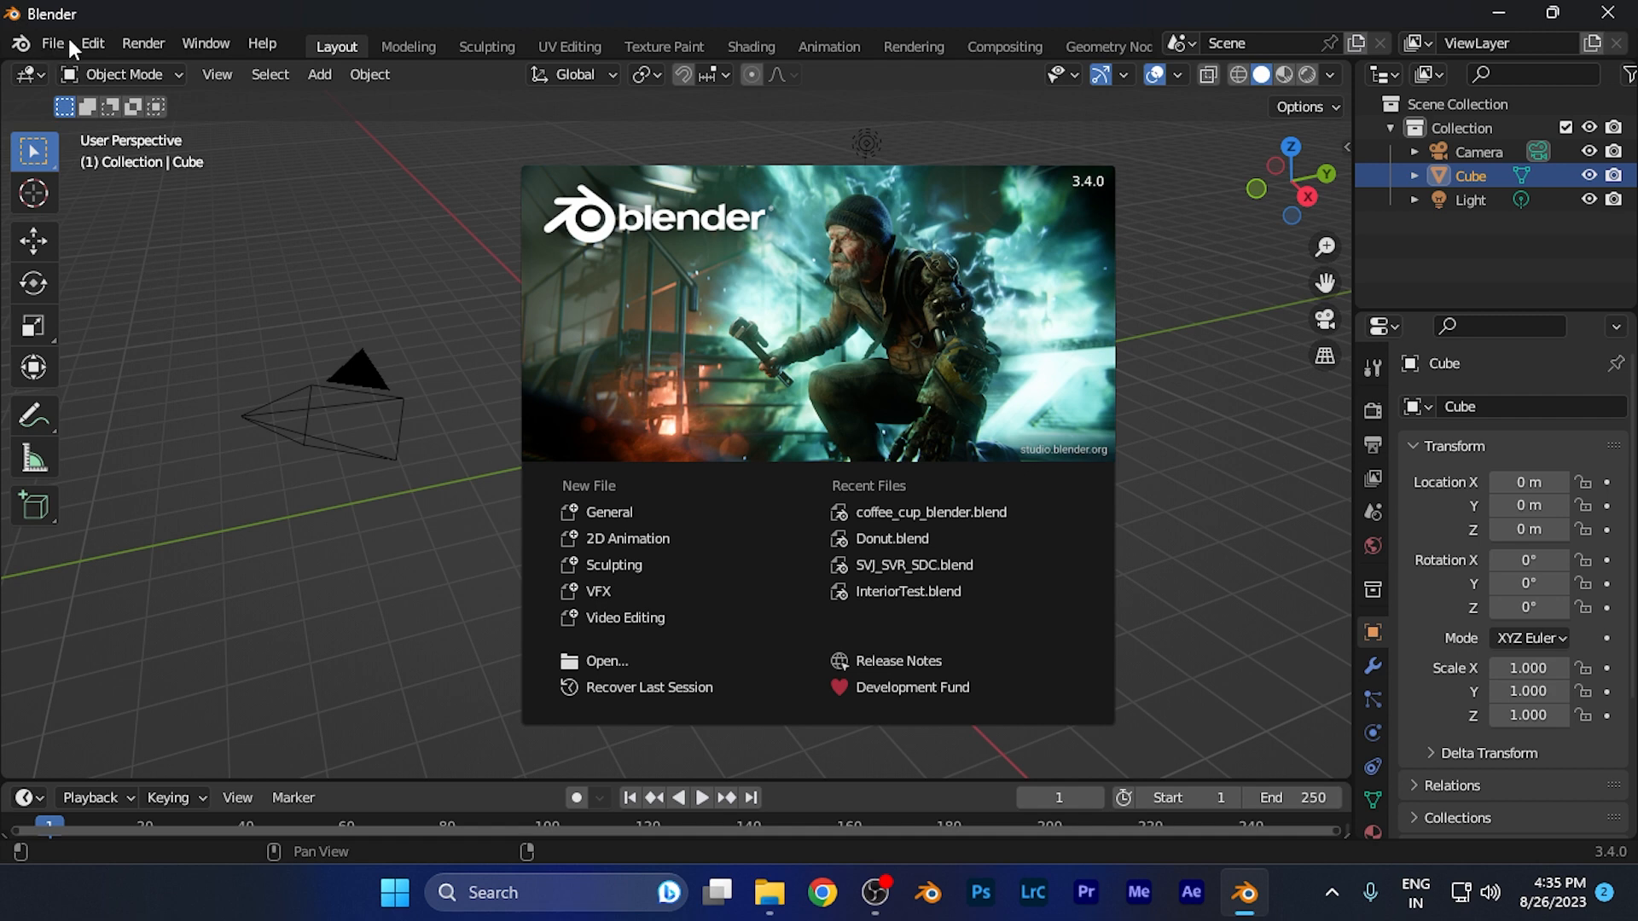
pyautogui.moveTo(89, 53)
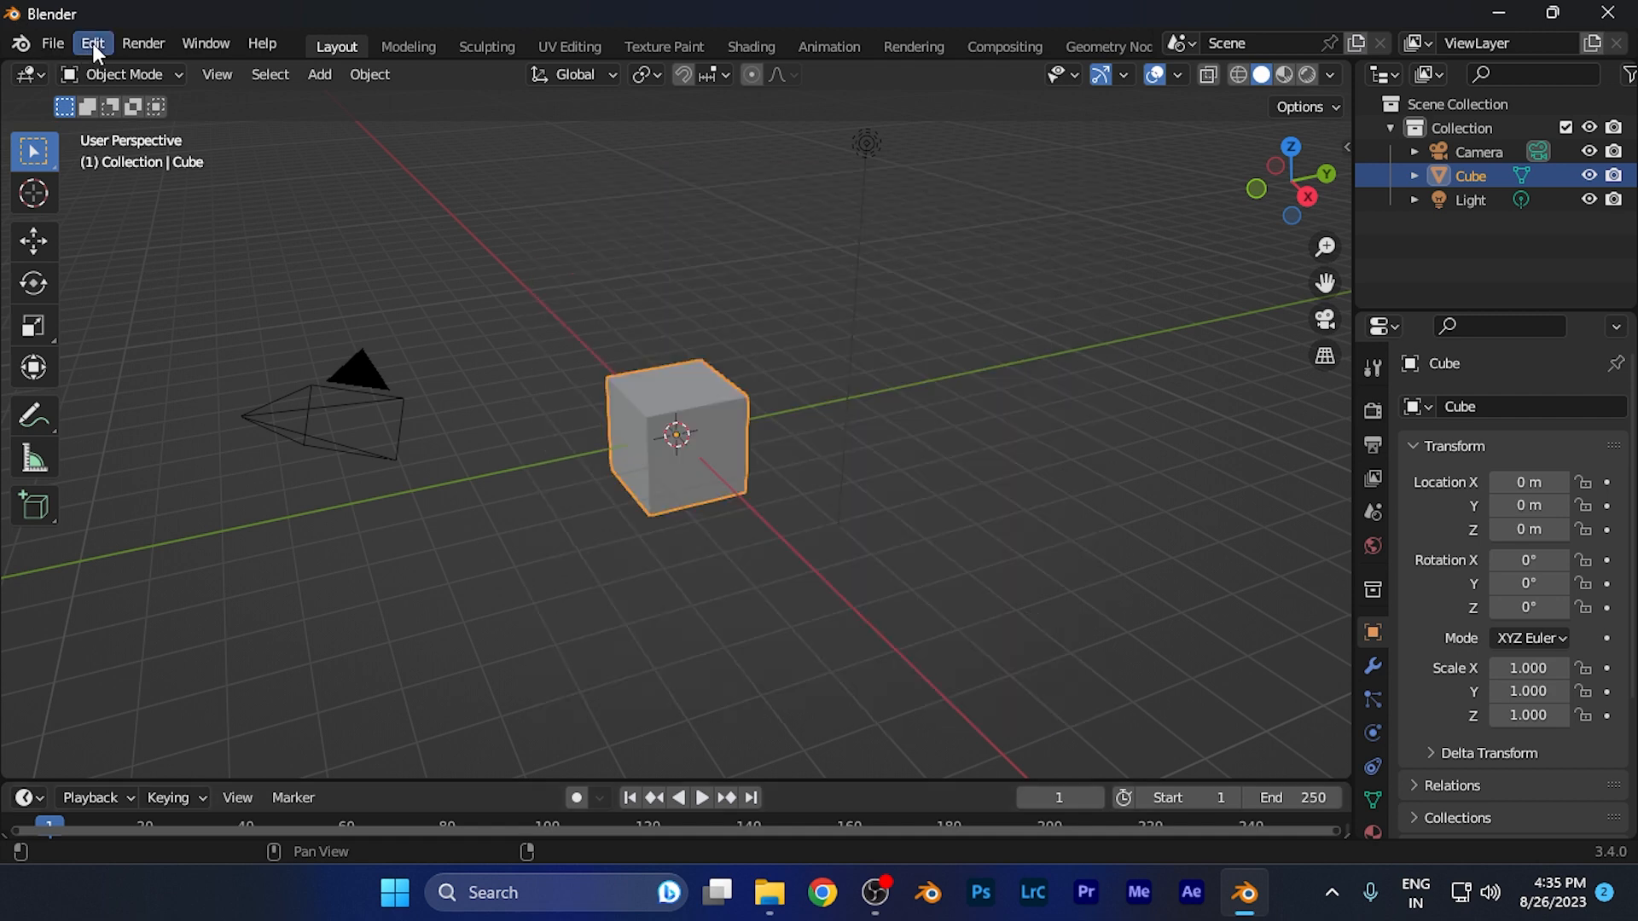
# Open the Blender Preferences window from the Edit menu.
pyautogui.click(92, 43)
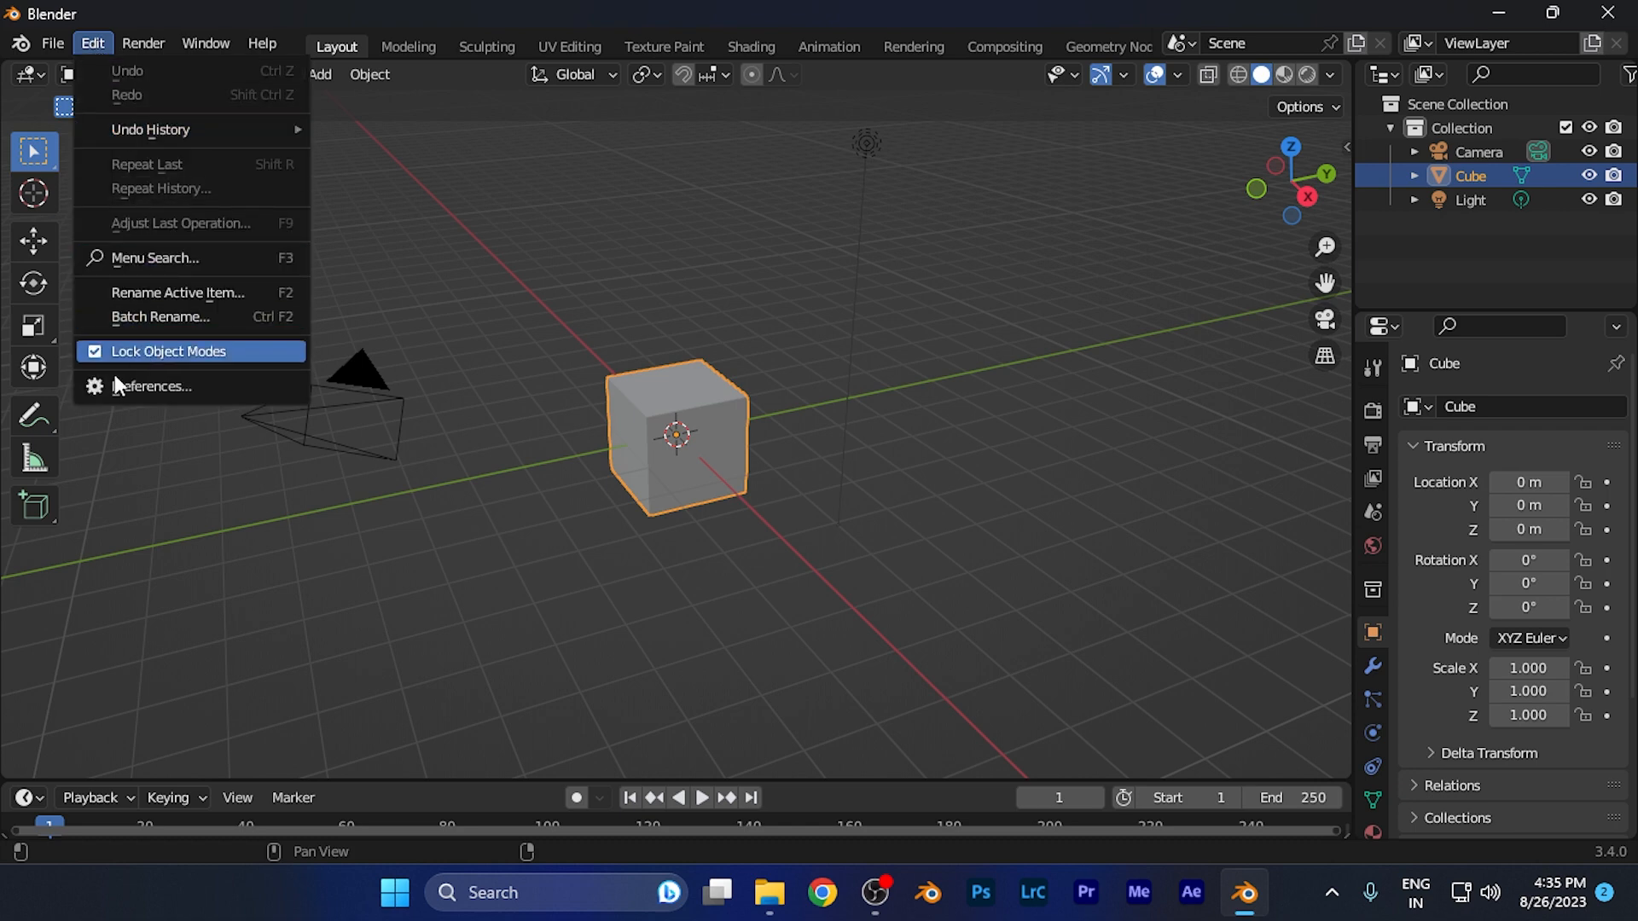
pyautogui.moveTo(137, 396)
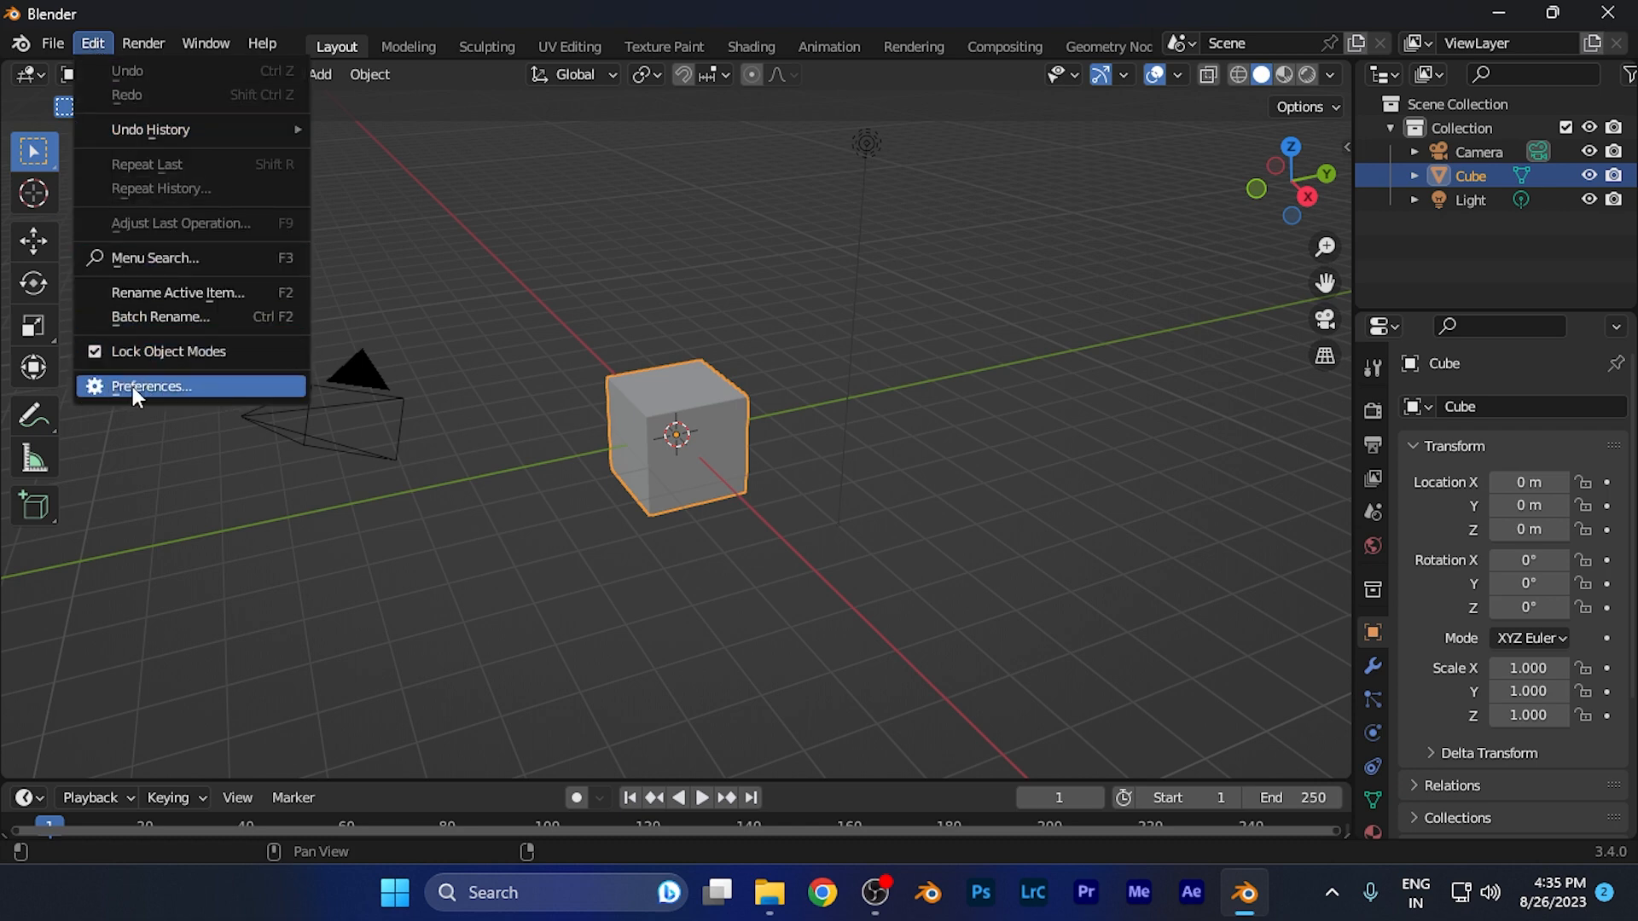
pyautogui.moveTo(143, 396)
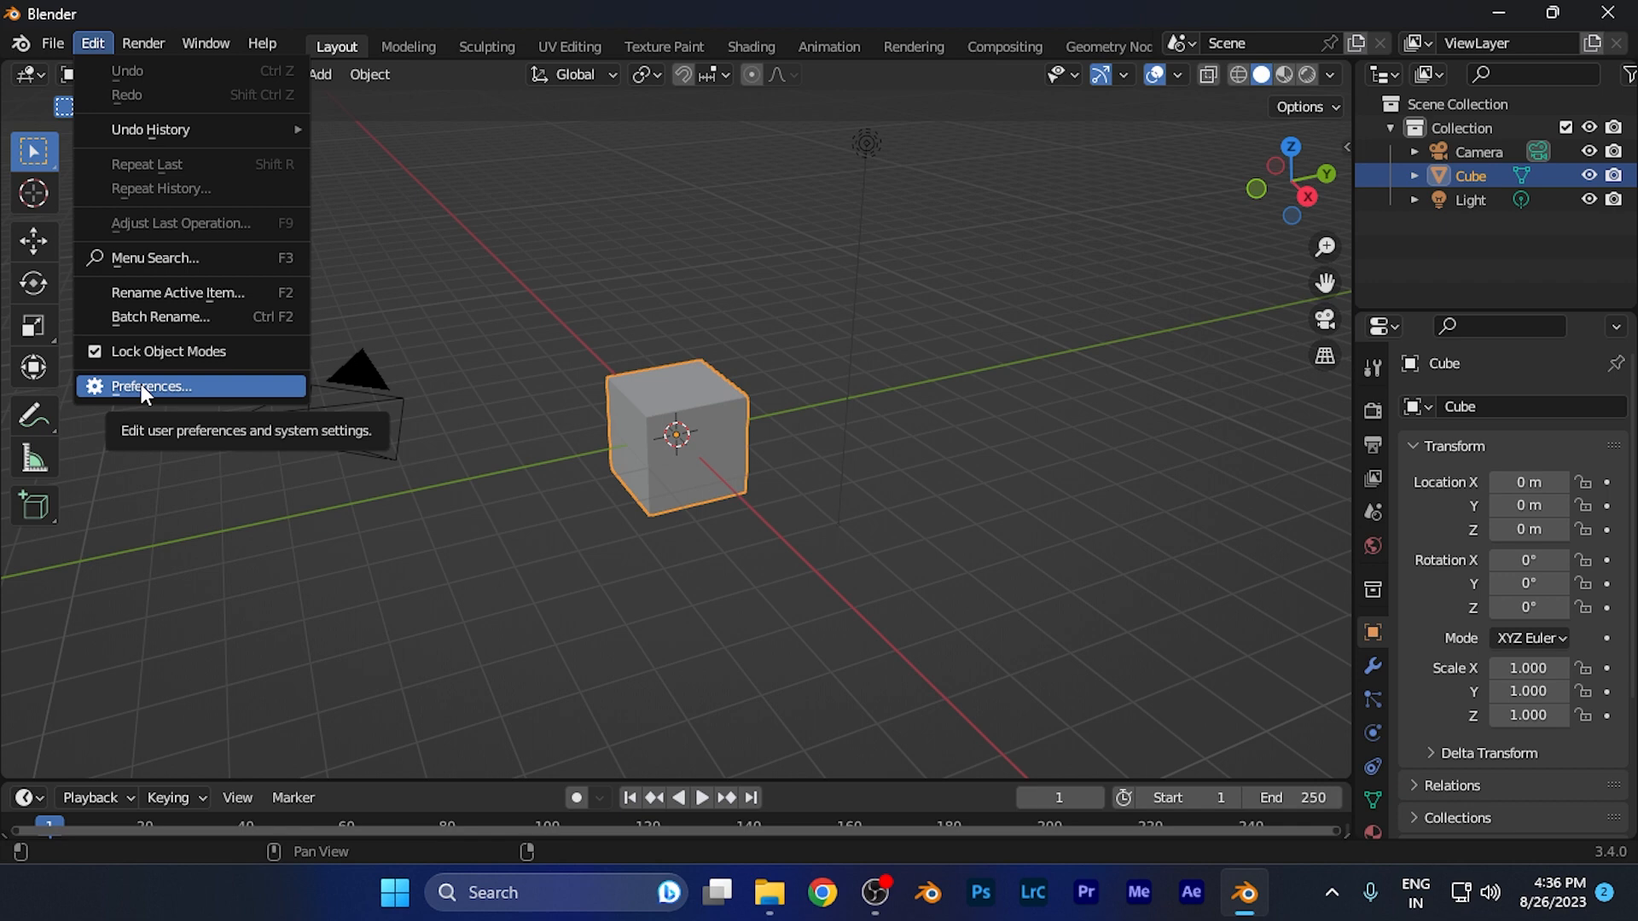
pyautogui.click(162, 386)
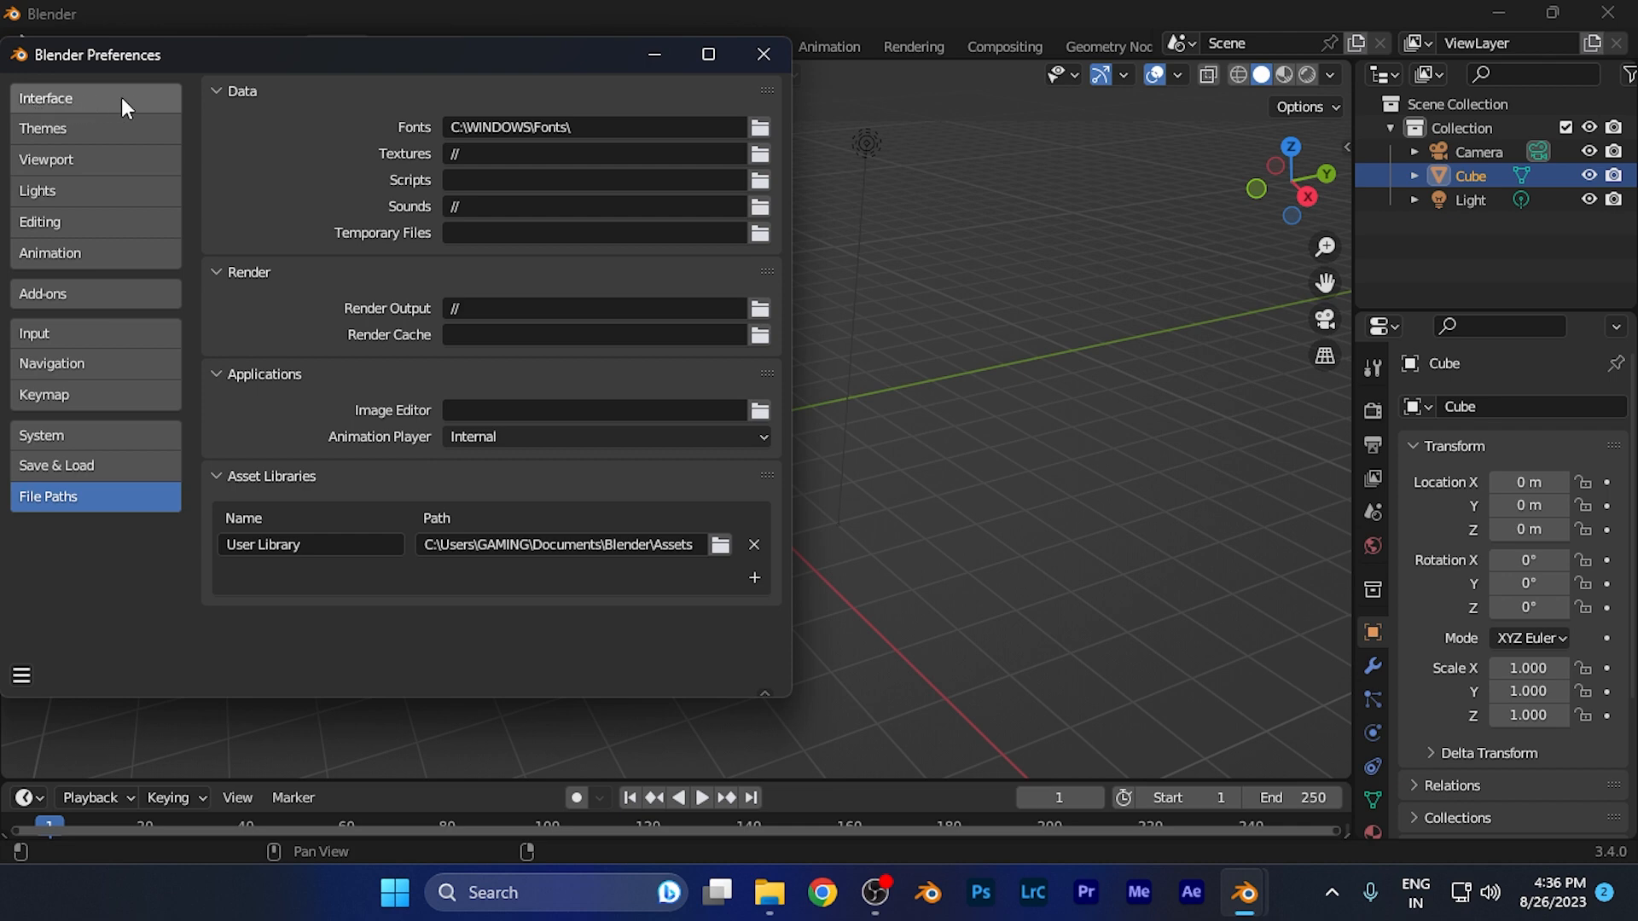
# Switch Preferences to the Interface section and bring the Translation panel into view.
pyautogui.click(48, 99)
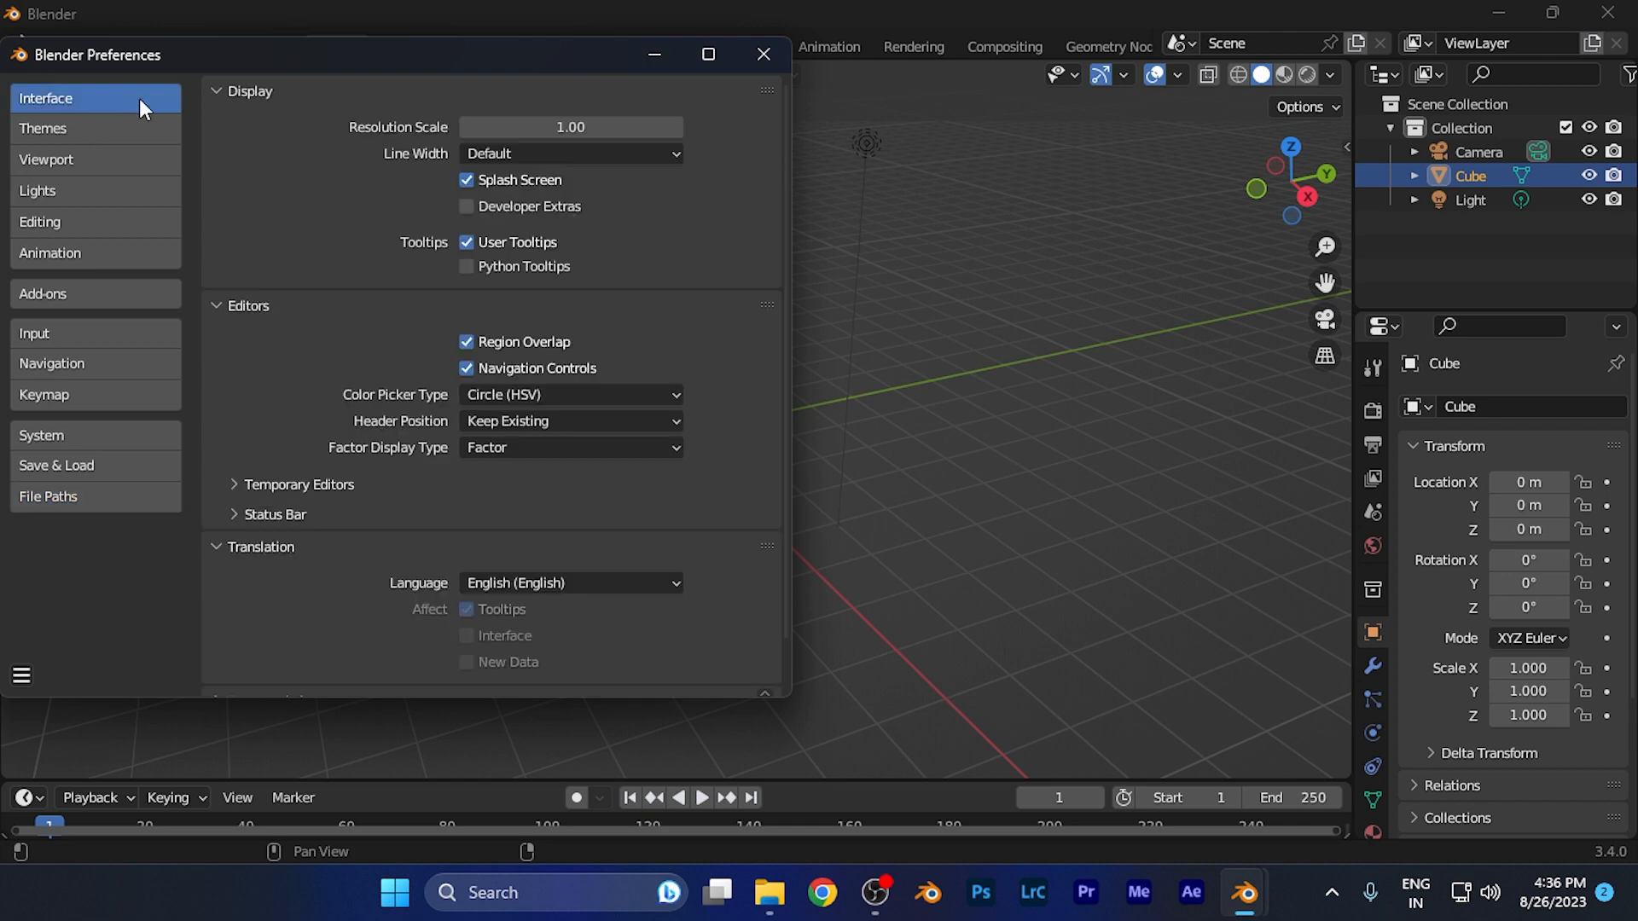
pyautogui.scroll(-3)
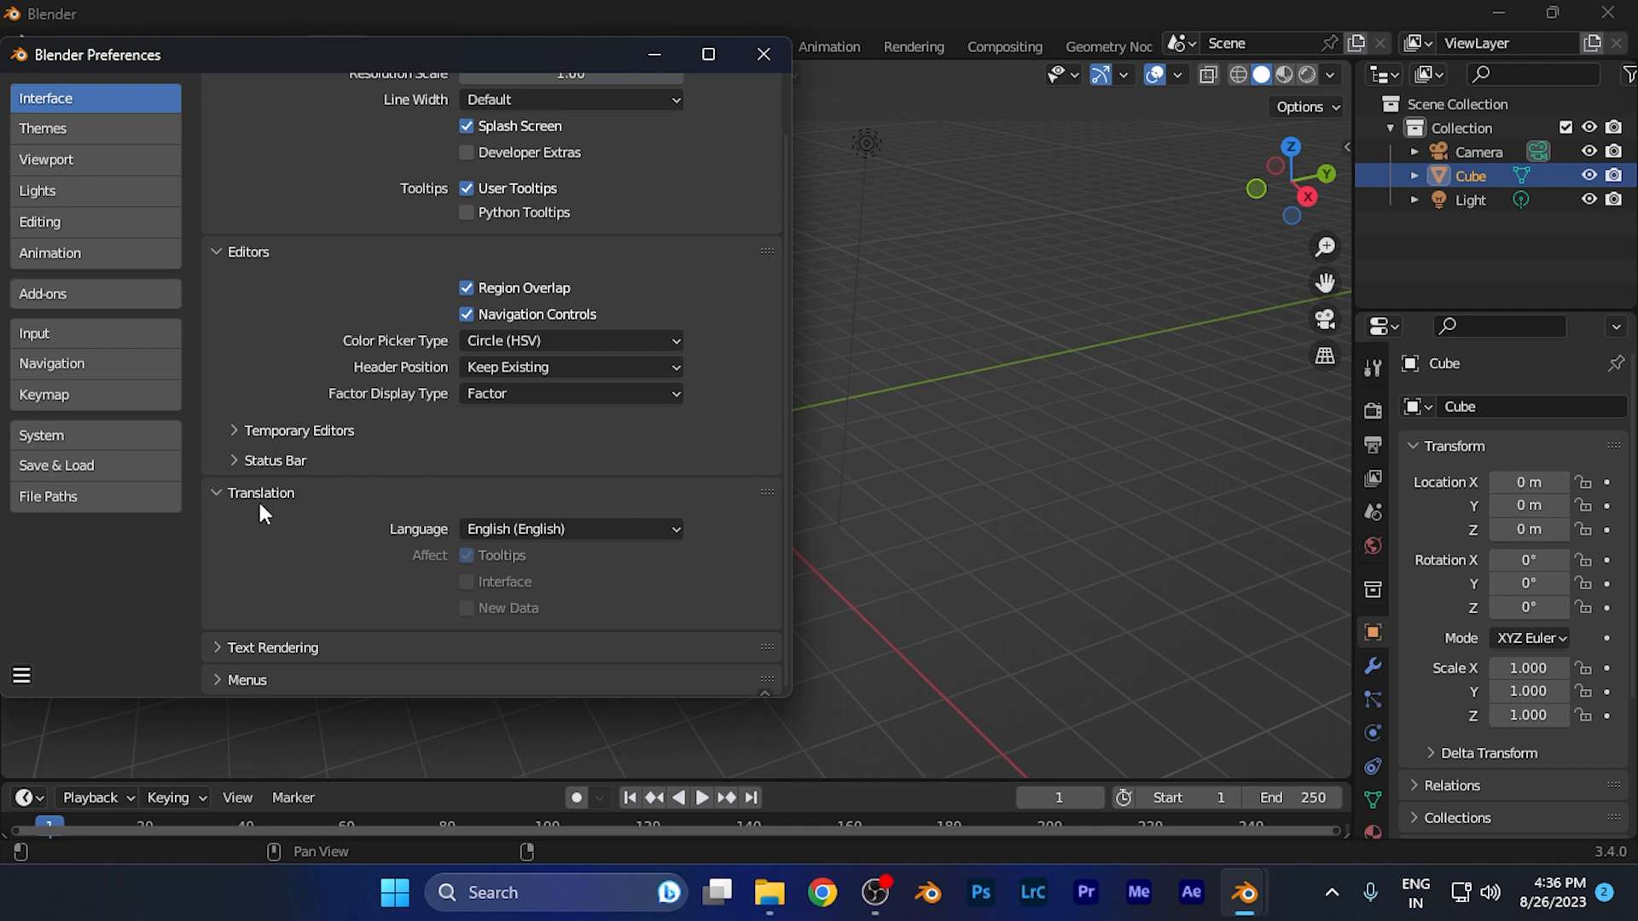
pyautogui.moveTo(399, 544)
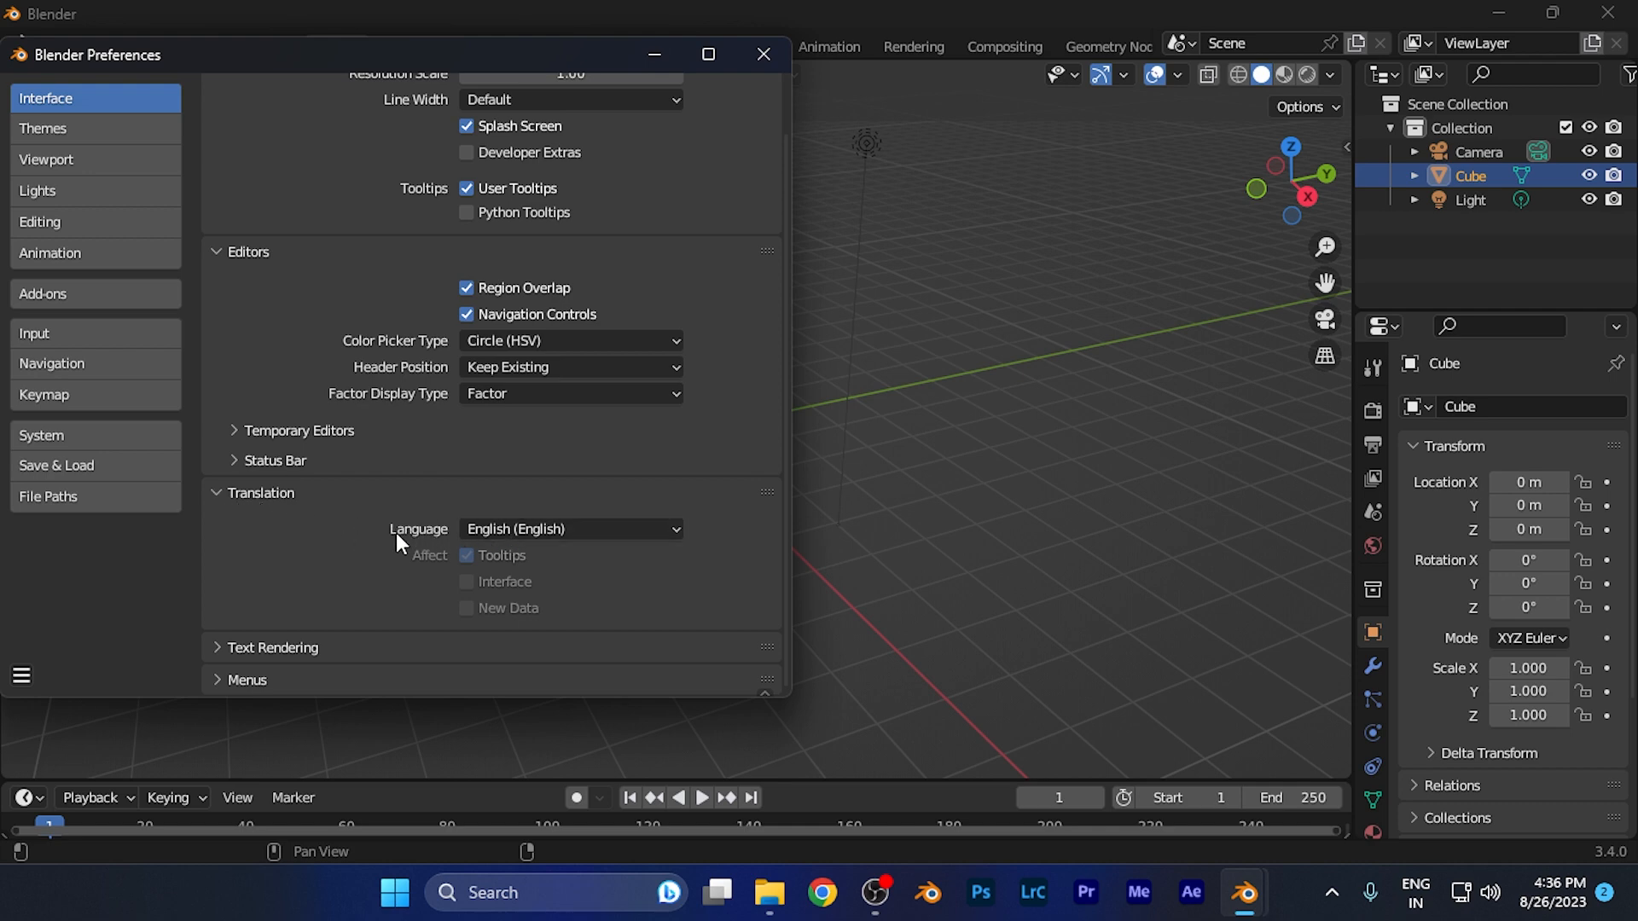
# Expand the Language dropdown under Translation to list all available interface languages.
pyautogui.click(570, 528)
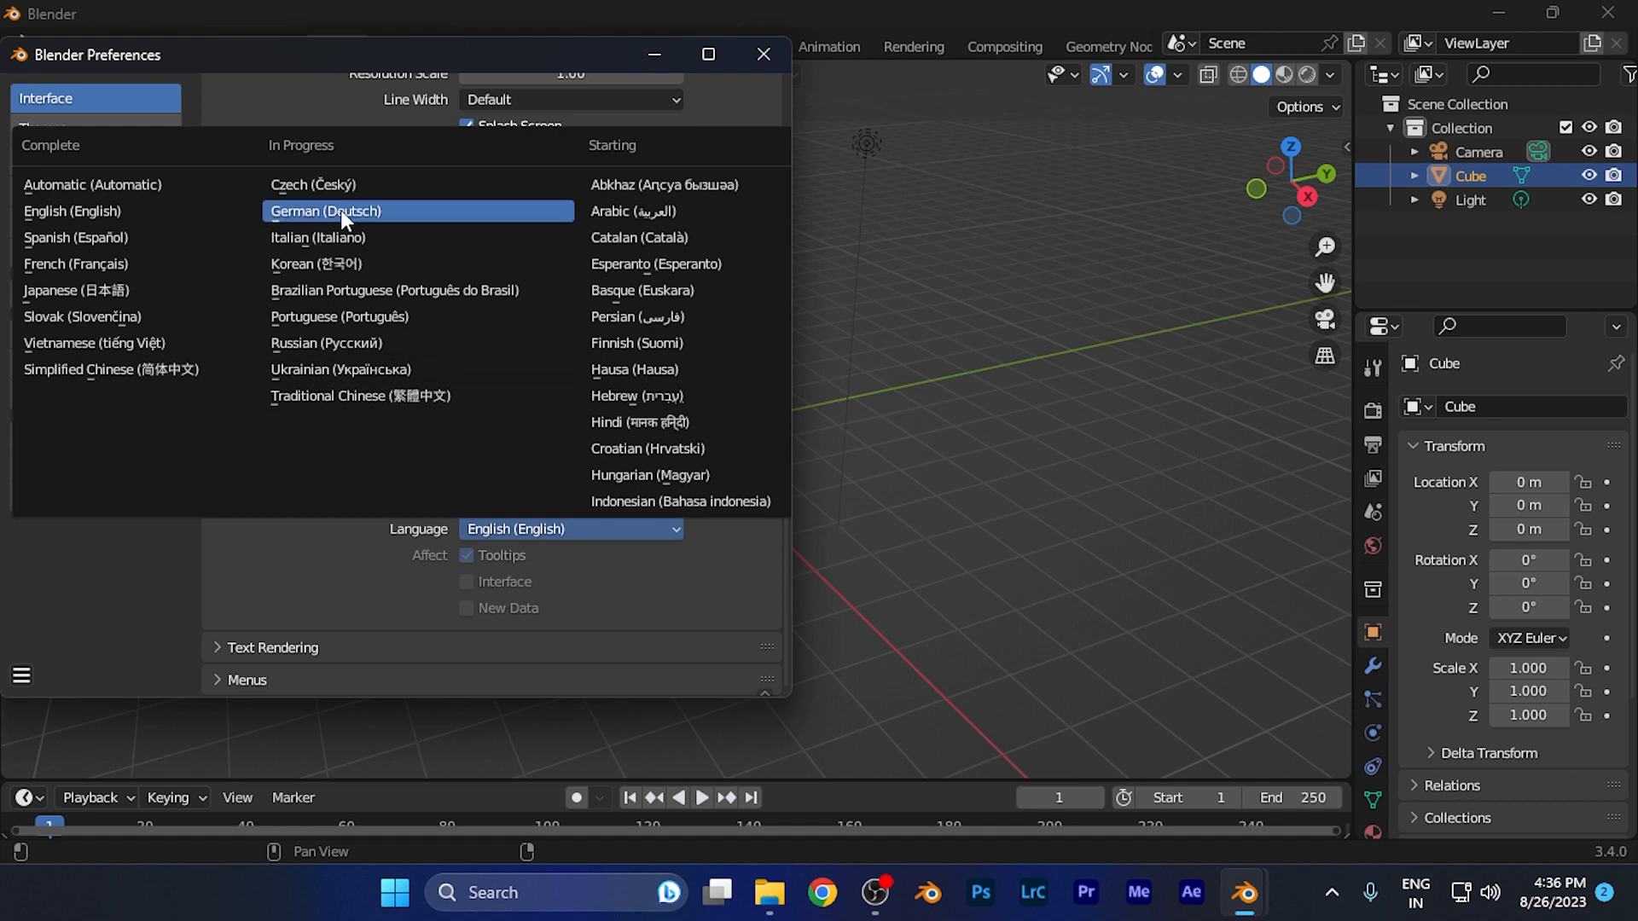
pyautogui.moveTo(123, 191)
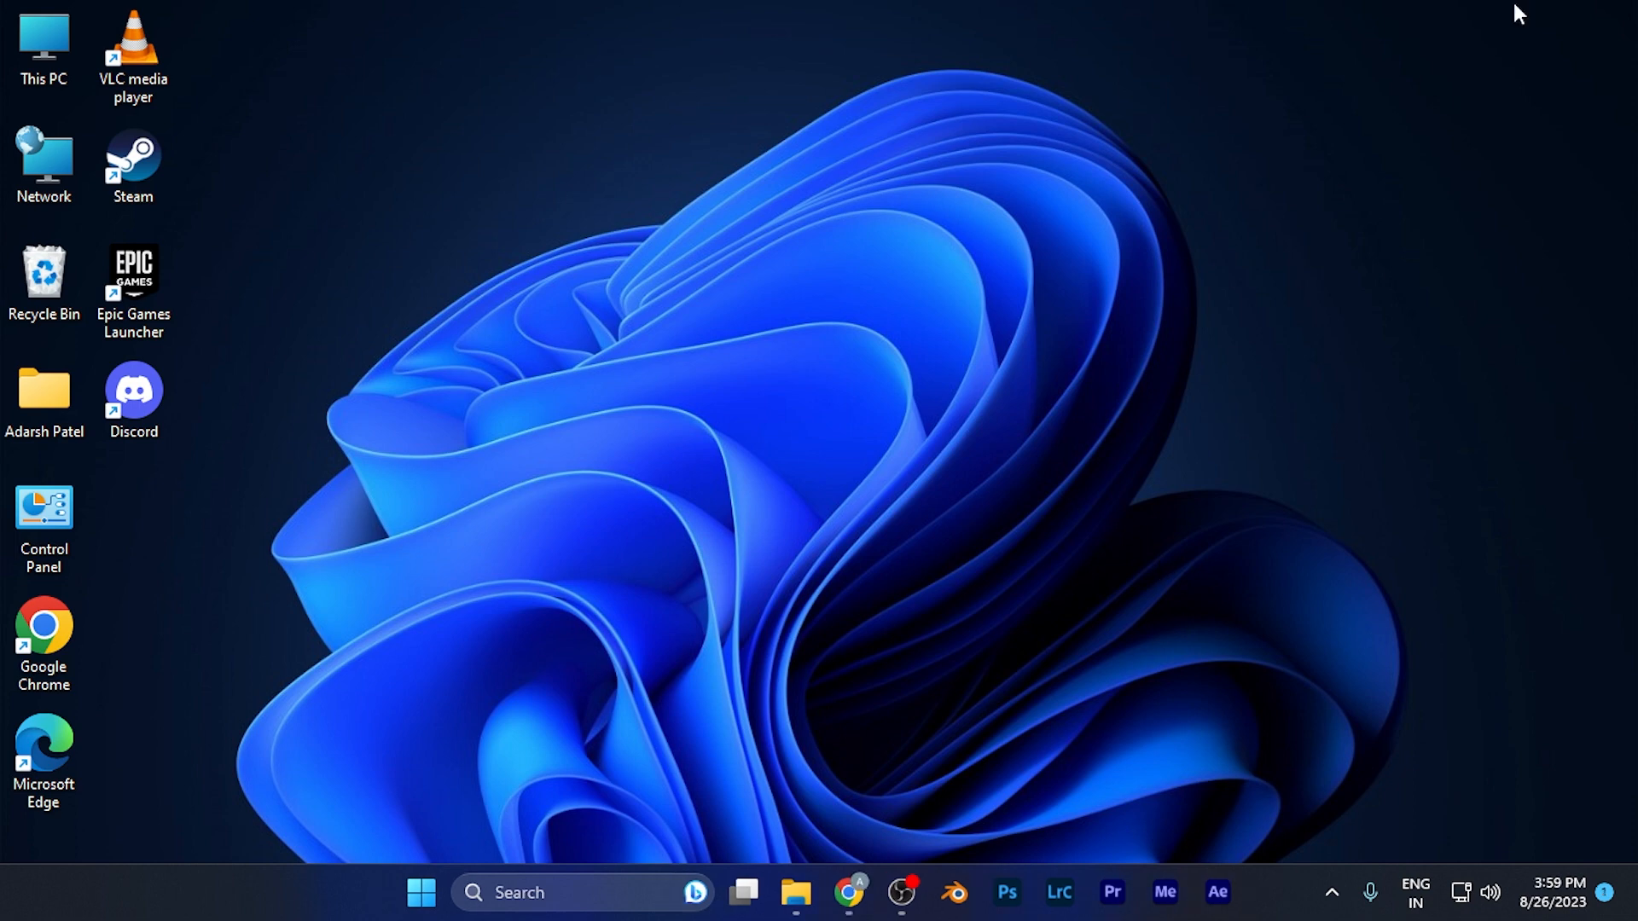
pyautogui.moveTo(1303, 68)
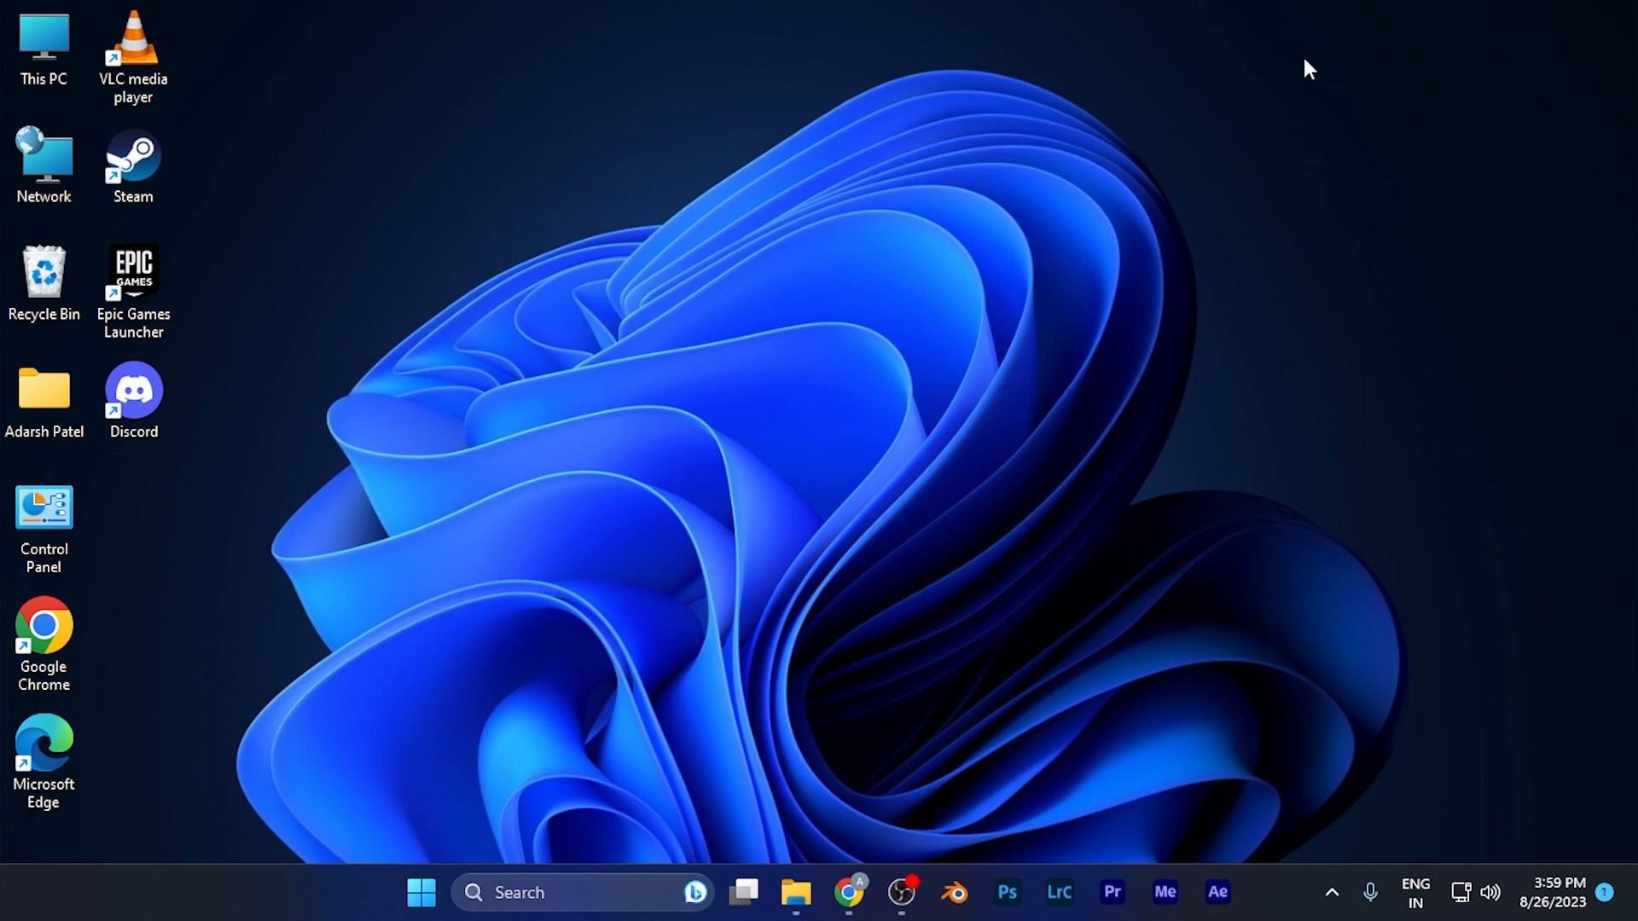
pyautogui.moveTo(948, 106)
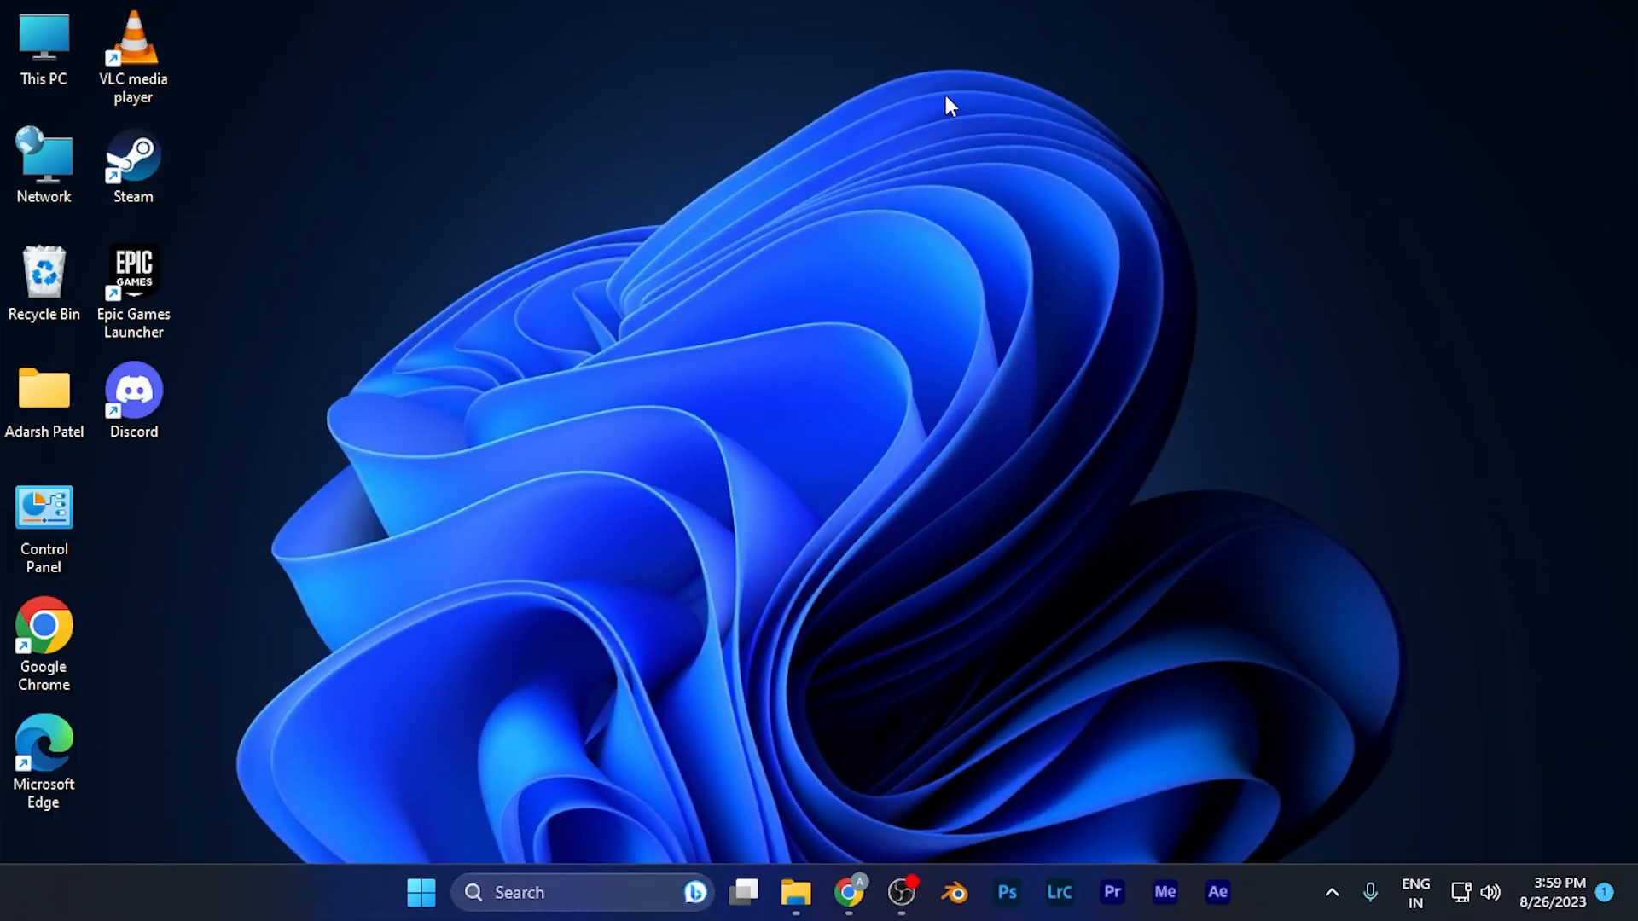